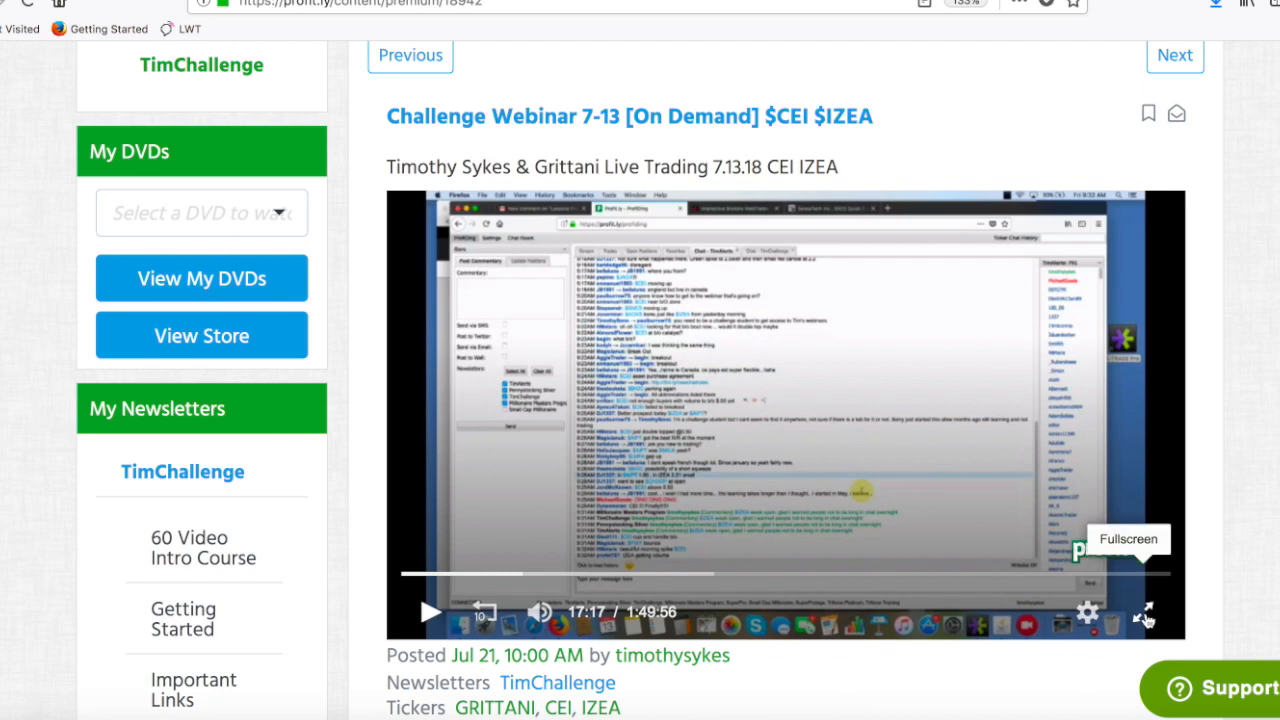
# Step: Play the Challenge Webinar 7-13 CEI IZEA recording in full screen
pyautogui.click(1144, 612)
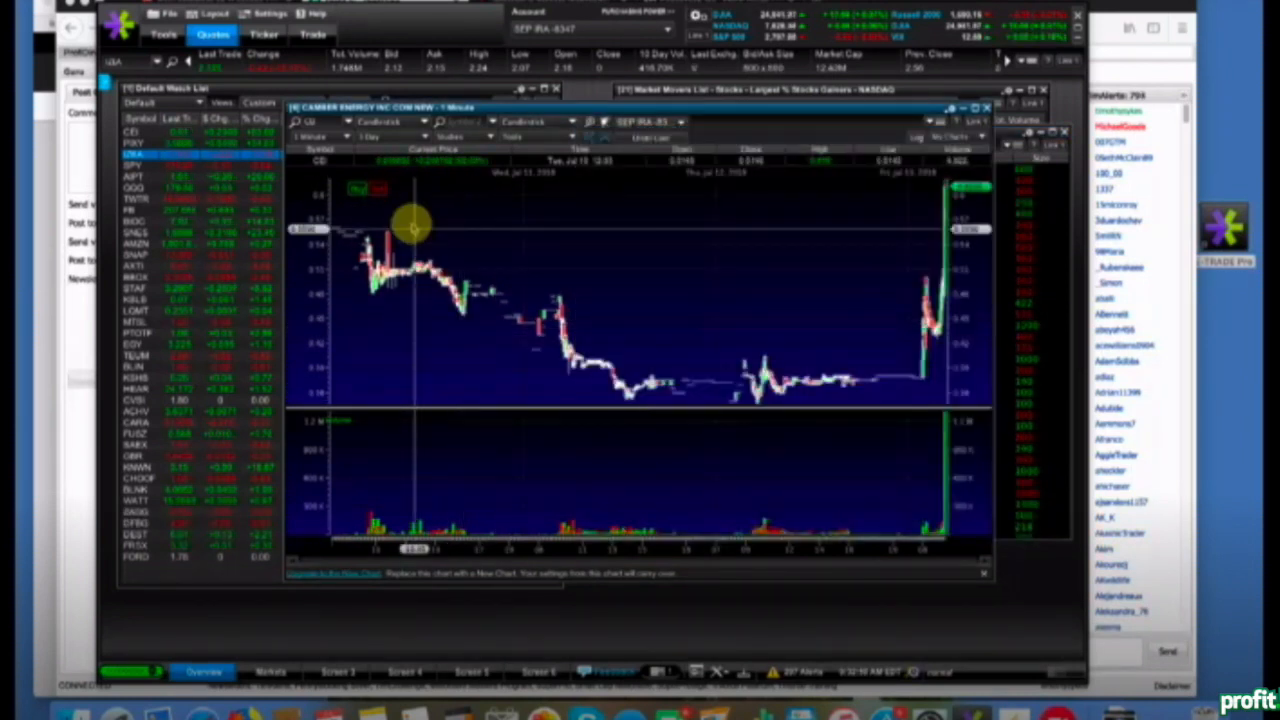
pyautogui.moveTo(716, 300)
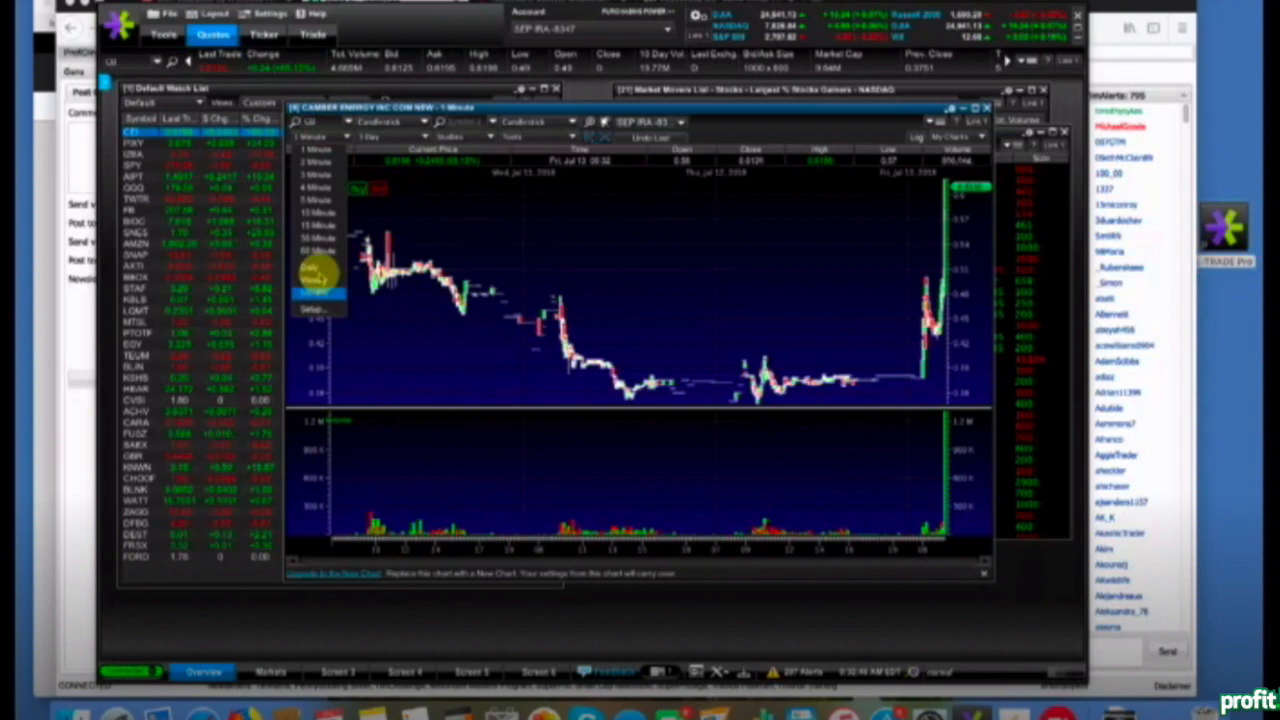
# Step: Redraw the Camber Energy CEI chart with a different bar interval
pyautogui.click(316, 280)
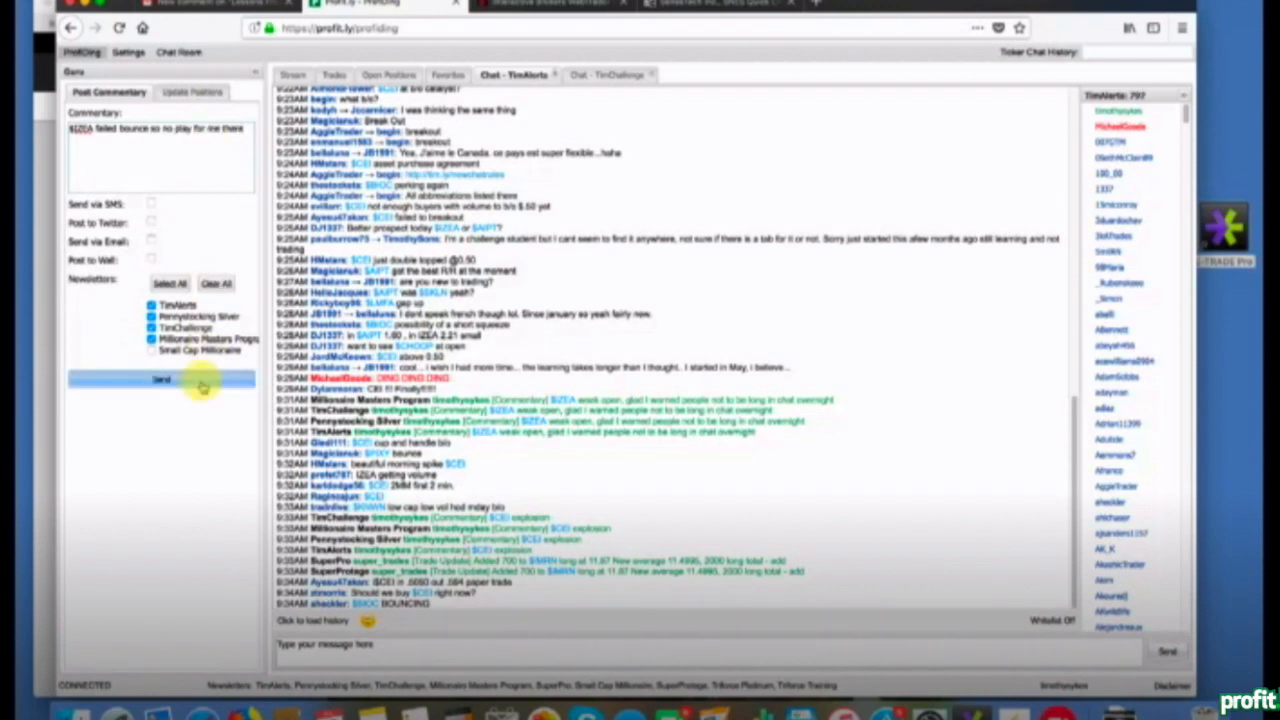
# Step: Send the "$CEI failed bounce so no play for me there" commentary to the chat with newsletters checked
pyautogui.click(160, 380)
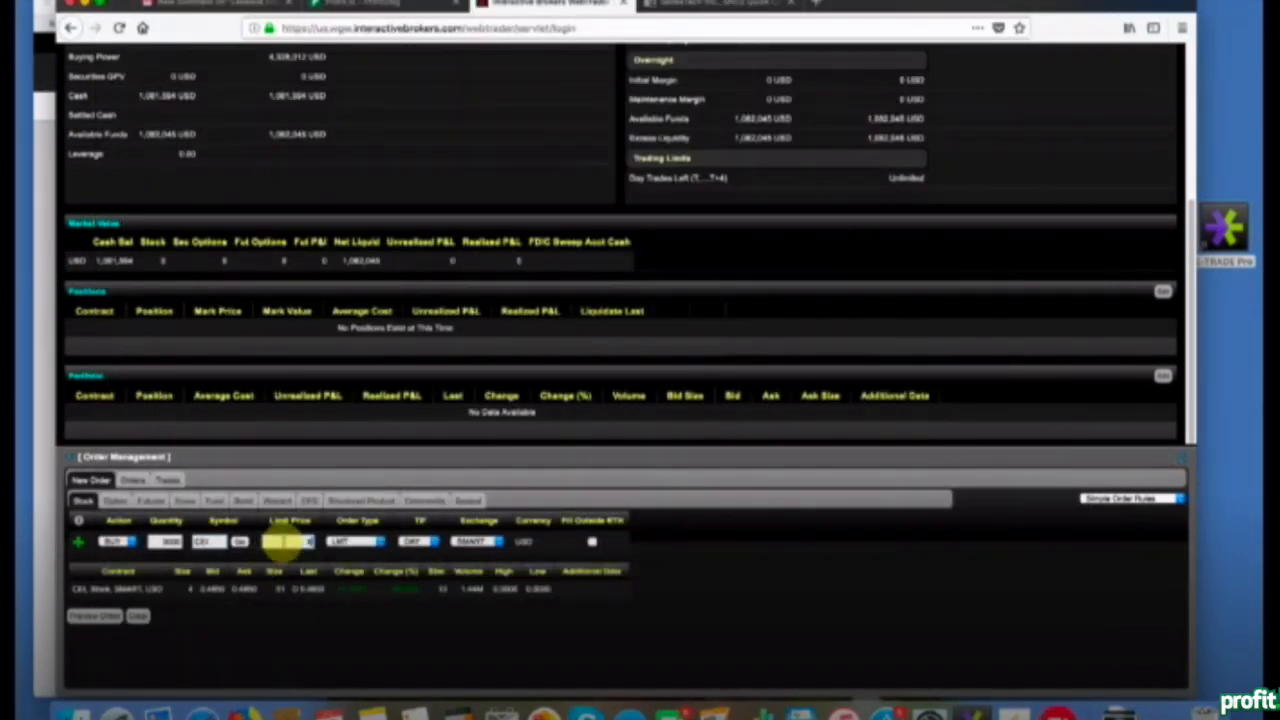
# Step: Submit the CEI limit buy for the 10,000-share position, then preview and submit a further CEI buy order
pyautogui.click(96, 616)
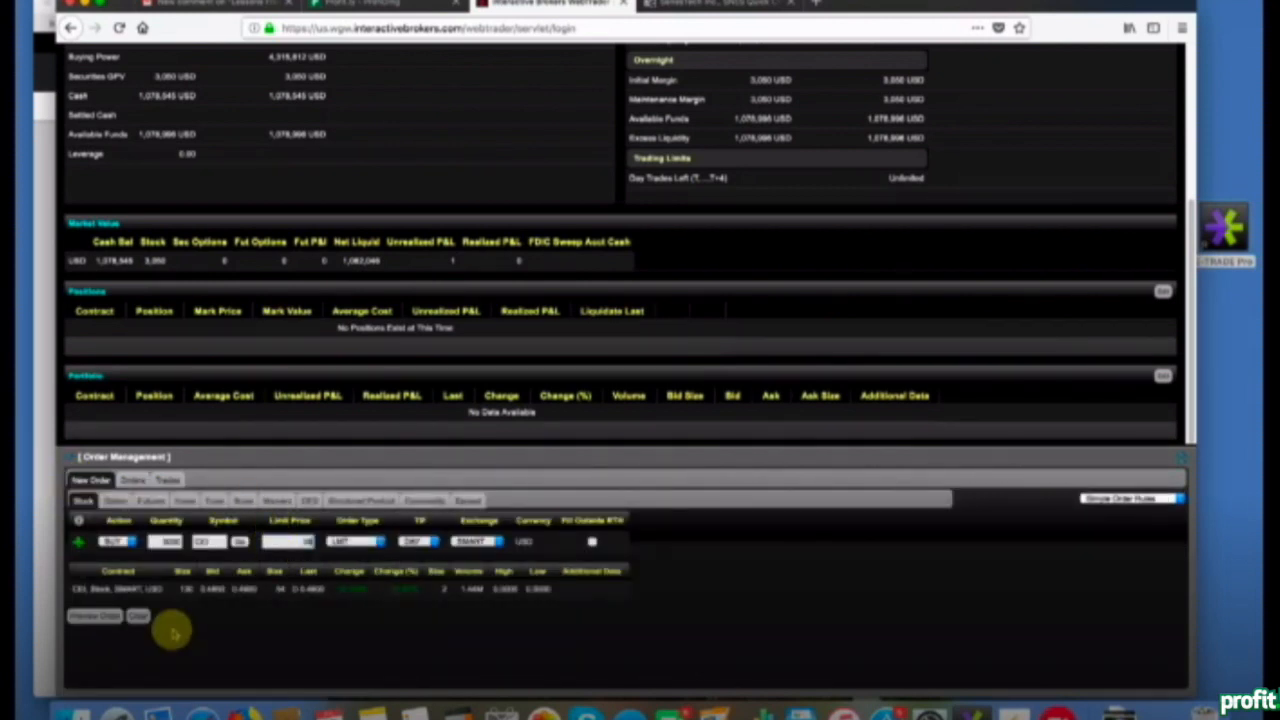
pyautogui.click(96, 616)
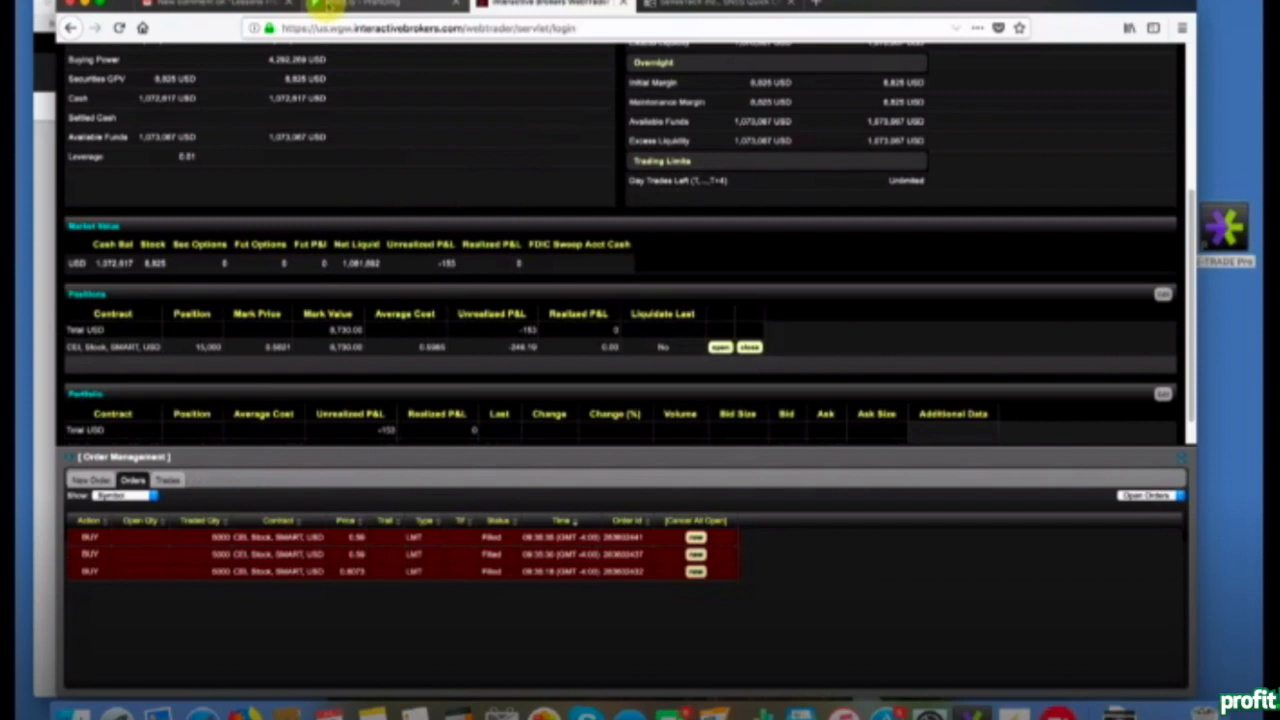
pyautogui.click(90, 480)
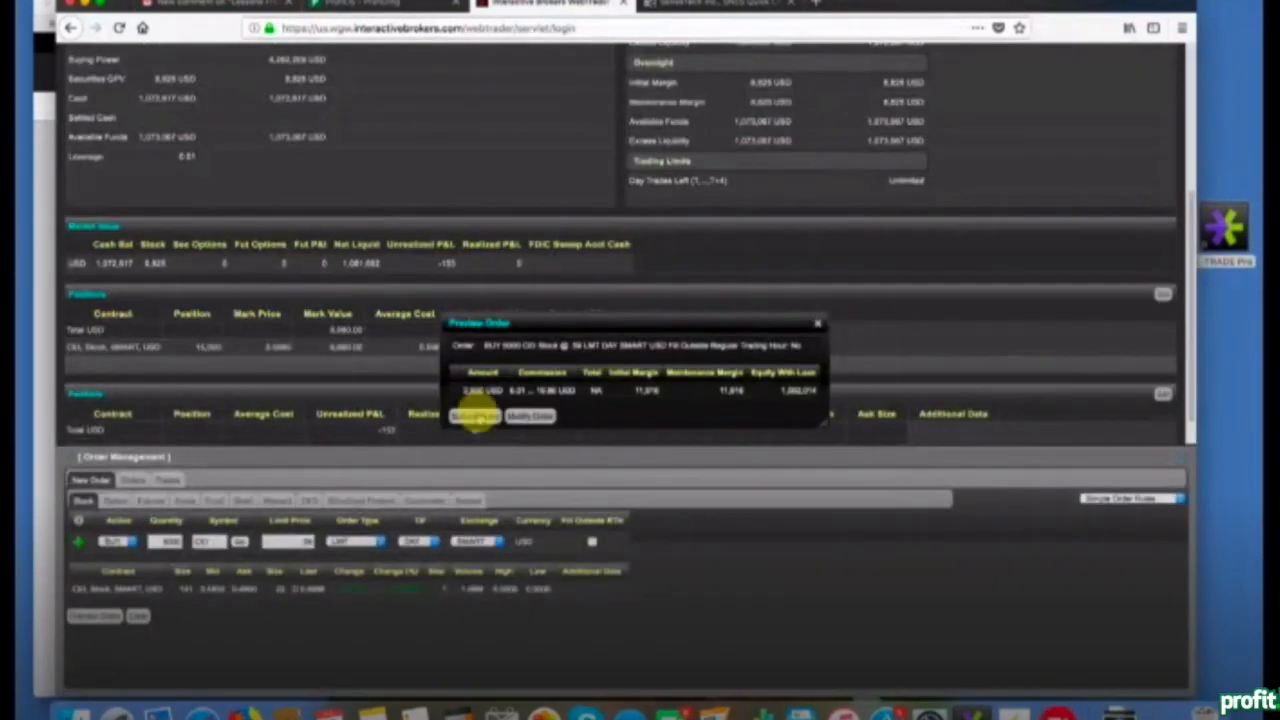
pyautogui.click(476, 416)
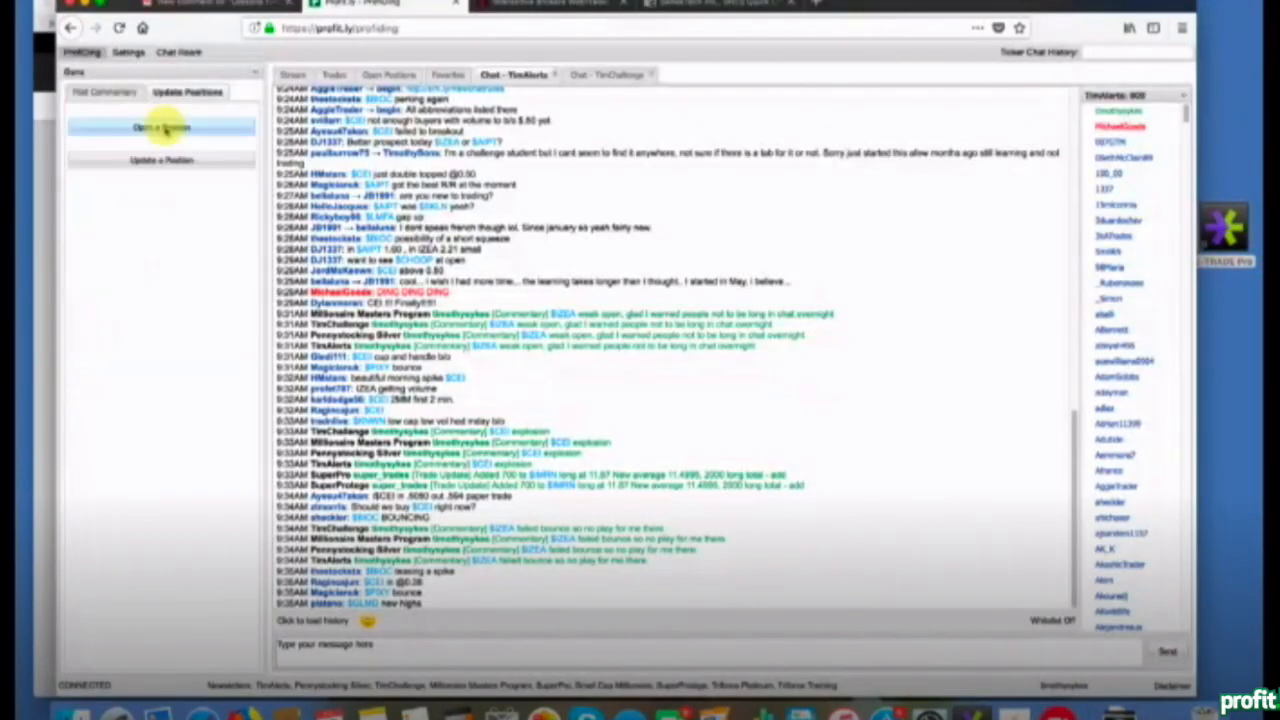
# Step: Log a long 10,000-share CEI stock position with commentary beginning "What a crazy m"
pyautogui.click(160, 128)
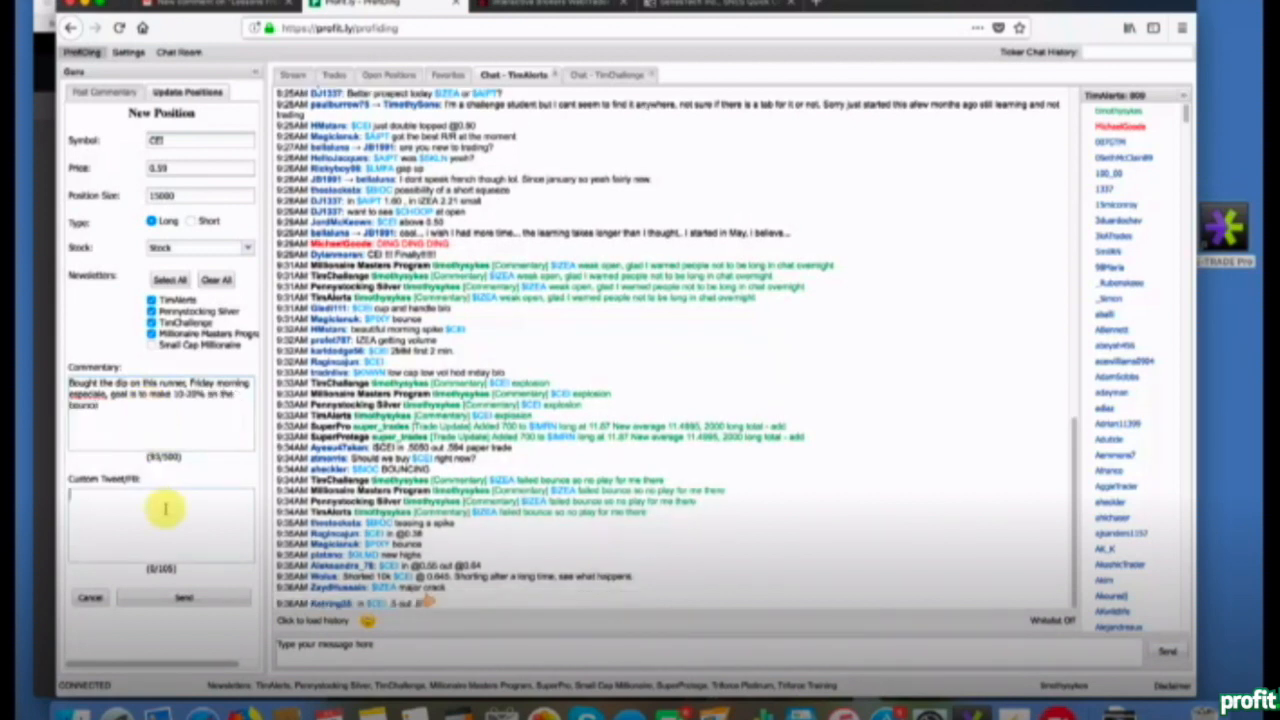
pyautogui.write('What a crazy m')
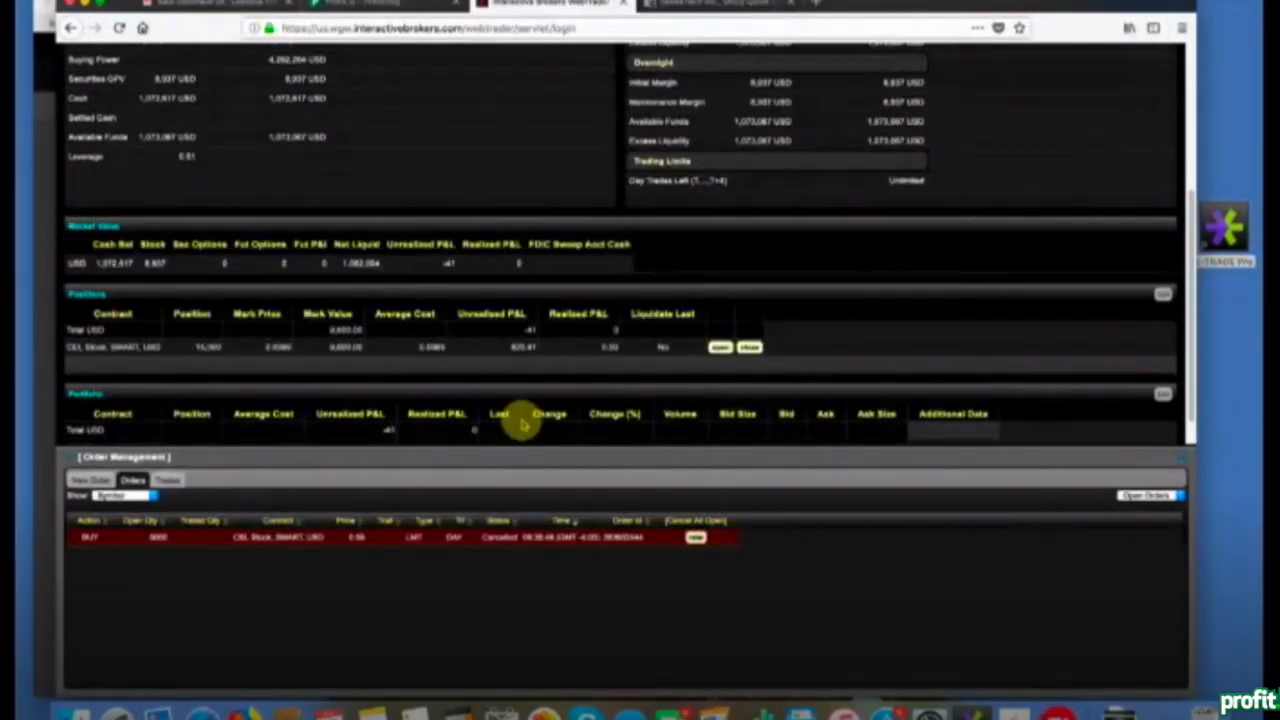
# Step: Modify the CEI sell limit order in Order Management and transmit the modified order
pyautogui.click(90, 480)
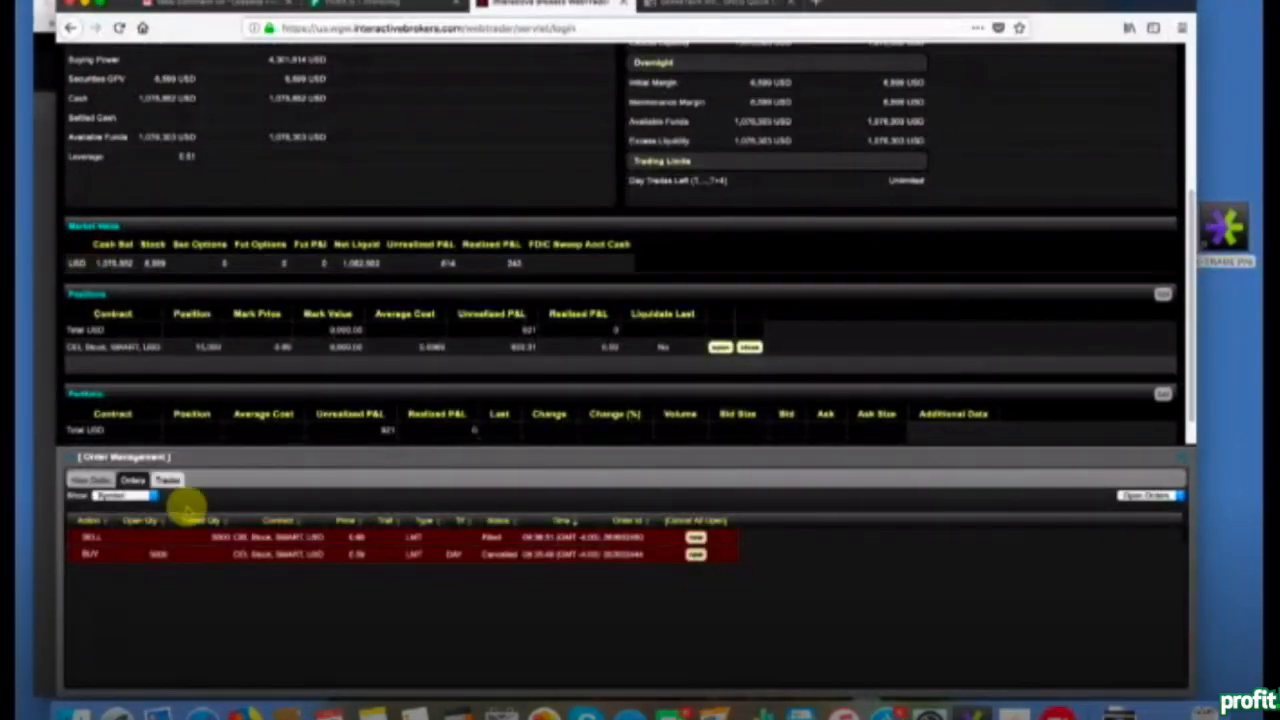
pyautogui.click(90, 480)
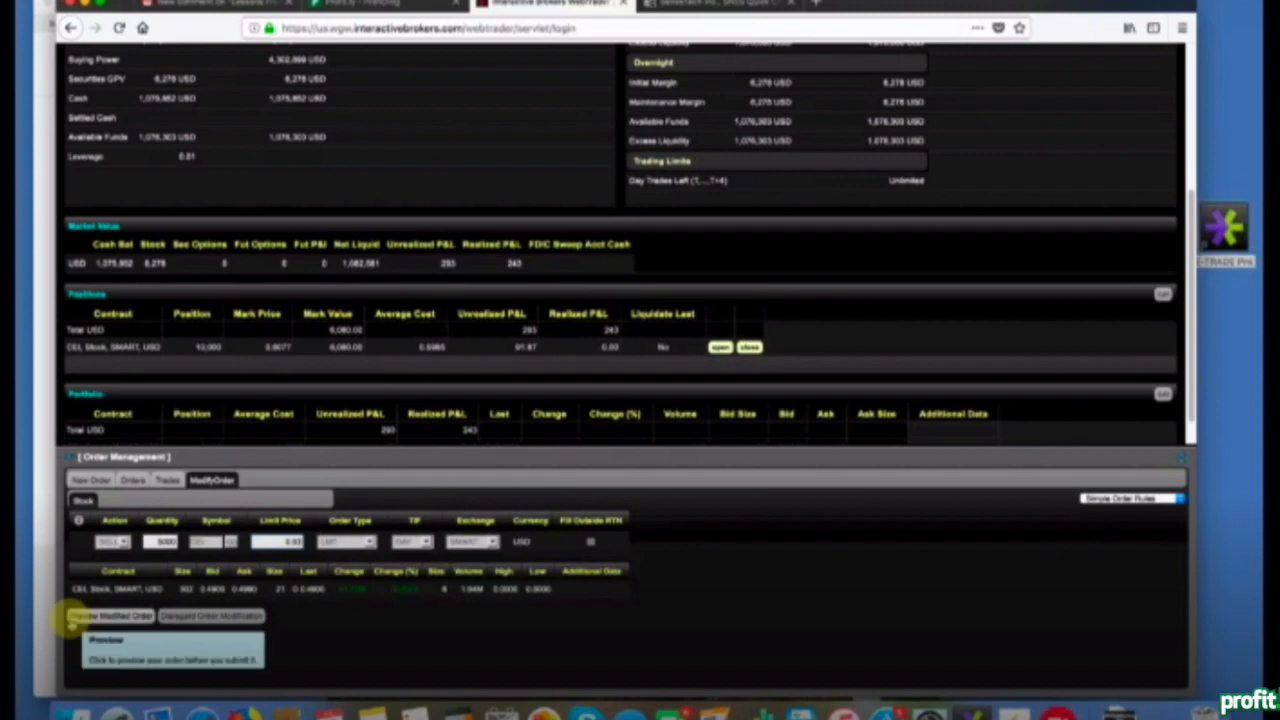
pyautogui.click(110, 616)
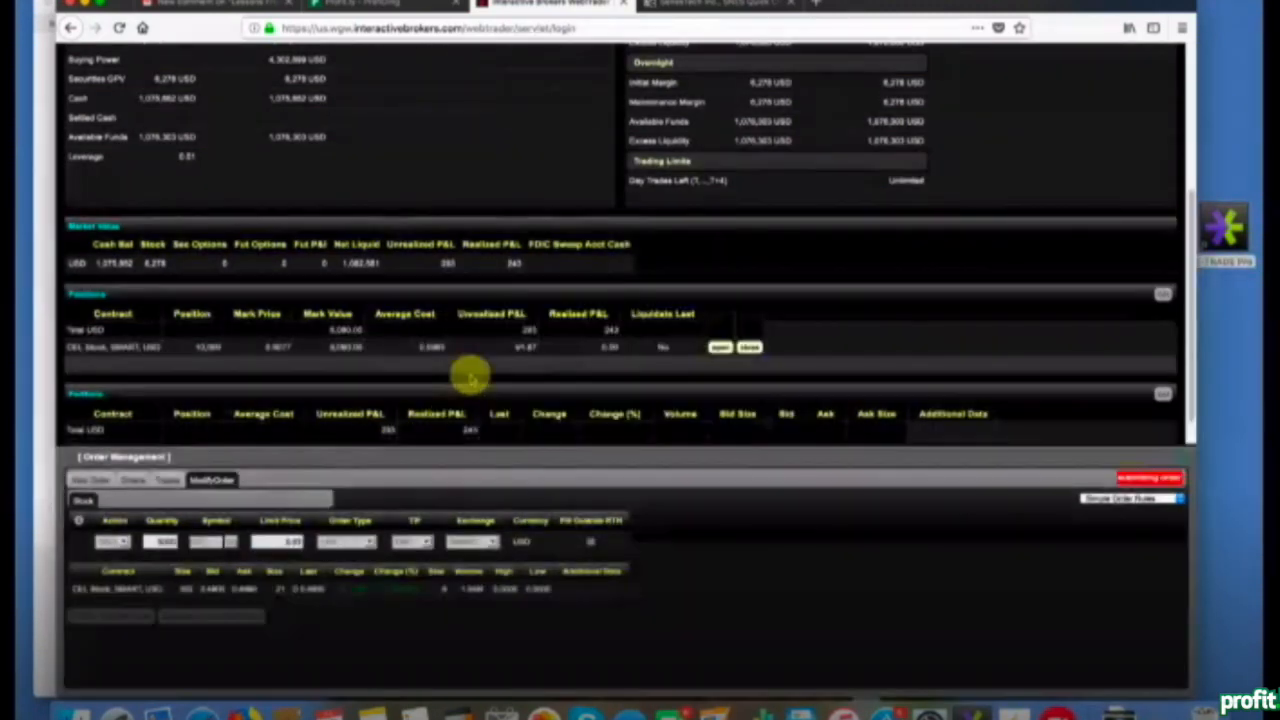